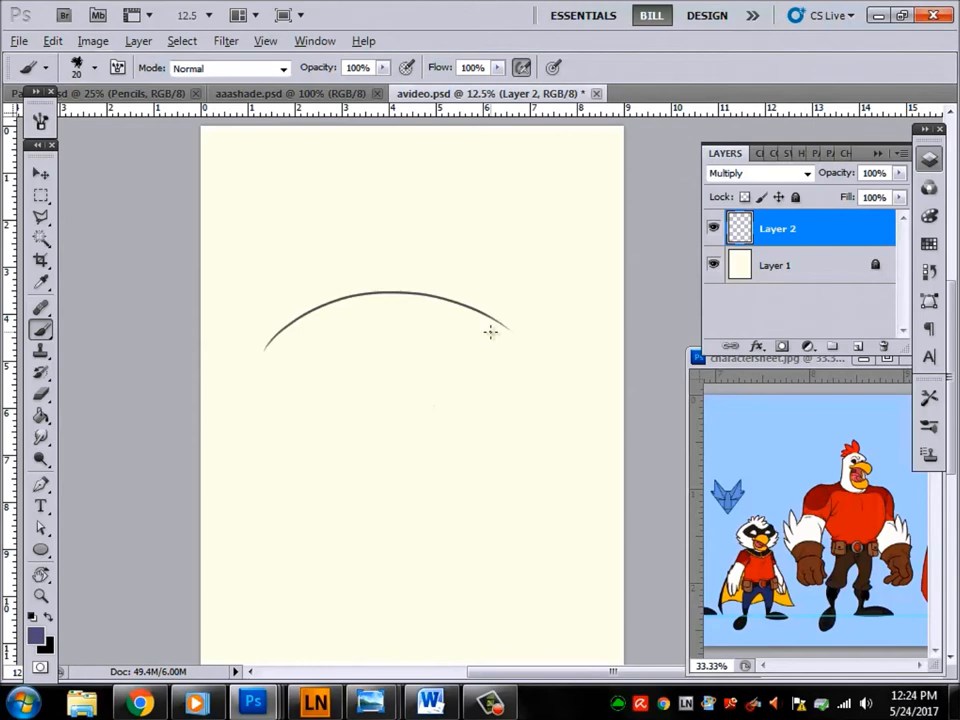
Brush a large oval head outline on Layer 2 with crossing vertical and horizontal guide lines.
drag(490, 330, 540, 395)
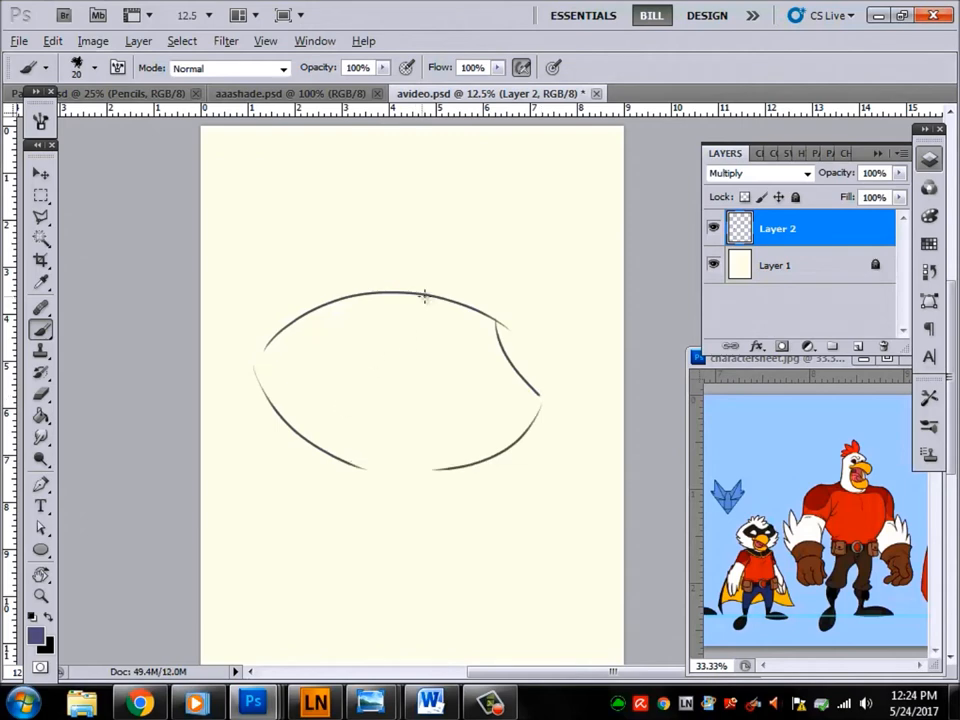
drag(424, 298, 413, 478)
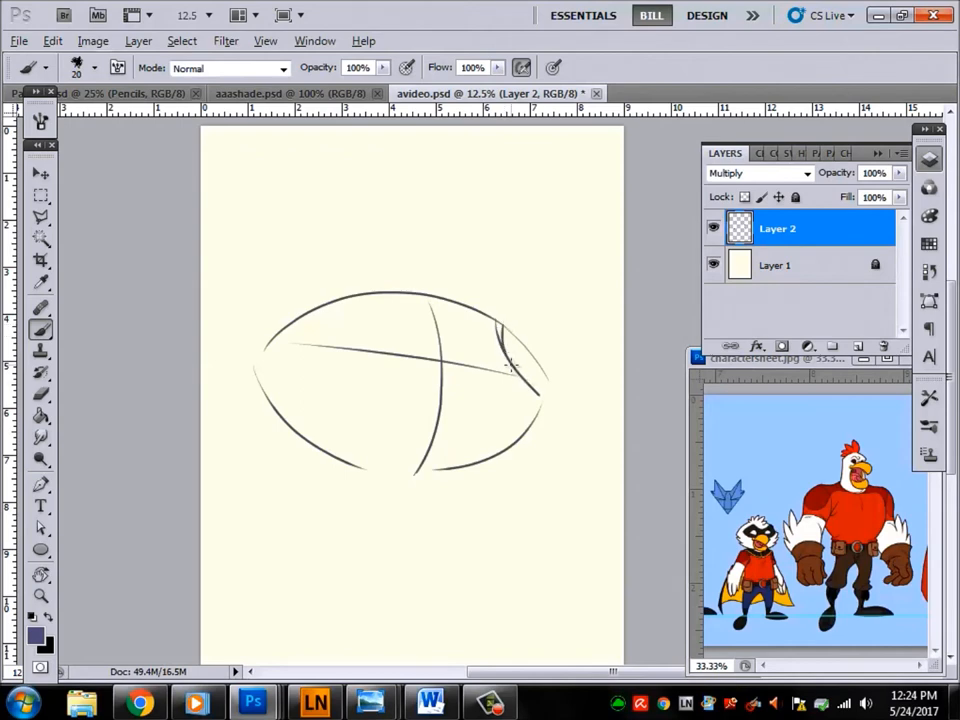
Draw two eyes on the guide line, then an upper beak with a curl, rounded lower beak, and tongue.
drag(360, 345, 400, 330)
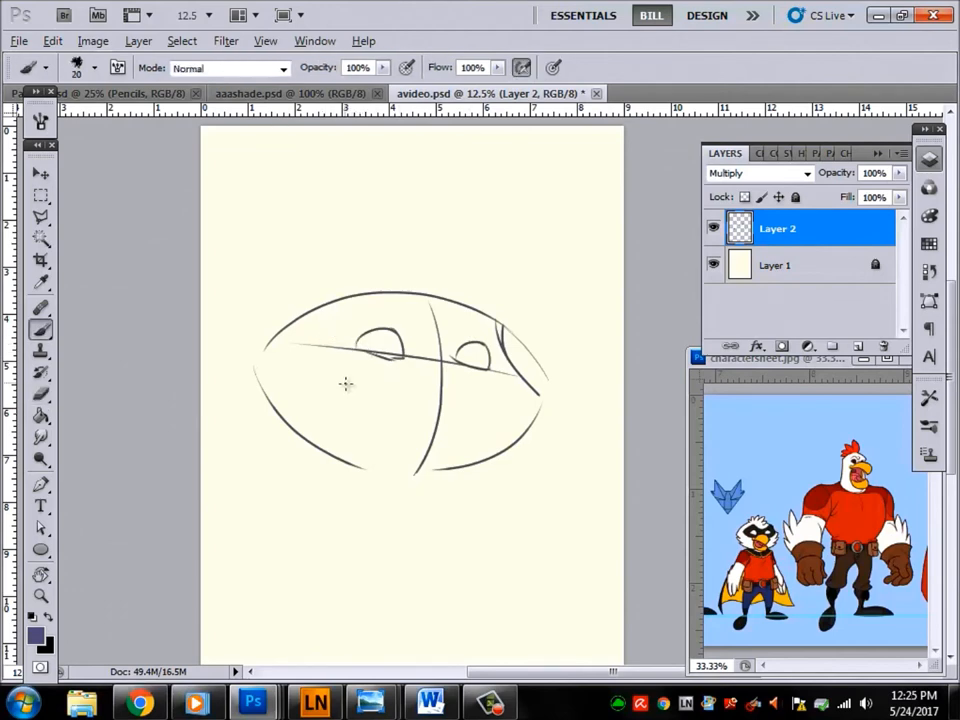
drag(345, 387, 485, 393)
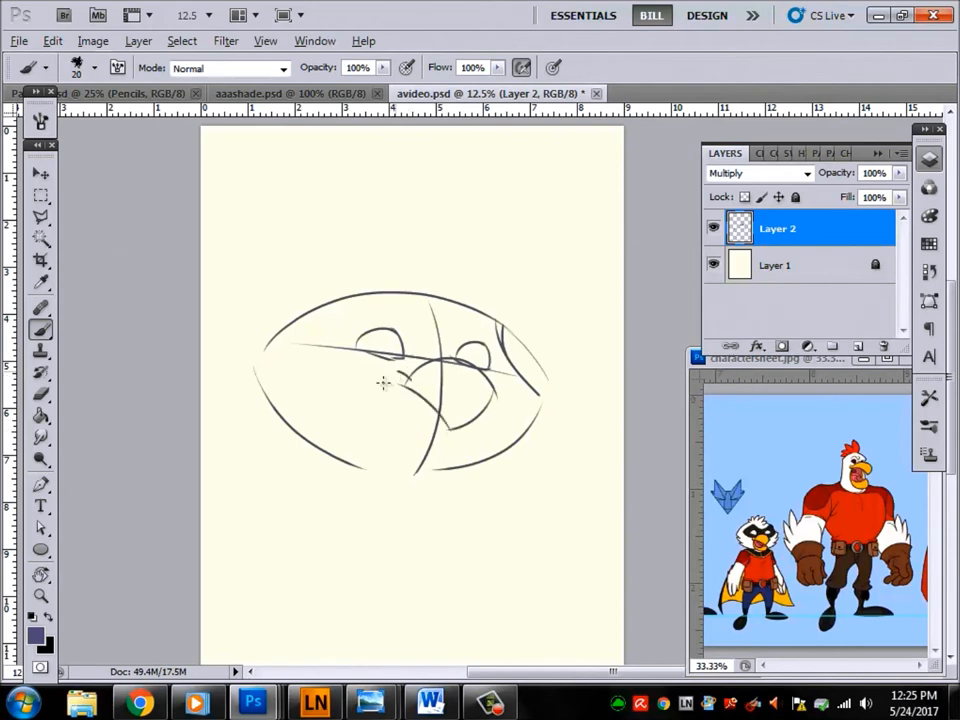
drag(385, 385, 420, 410)
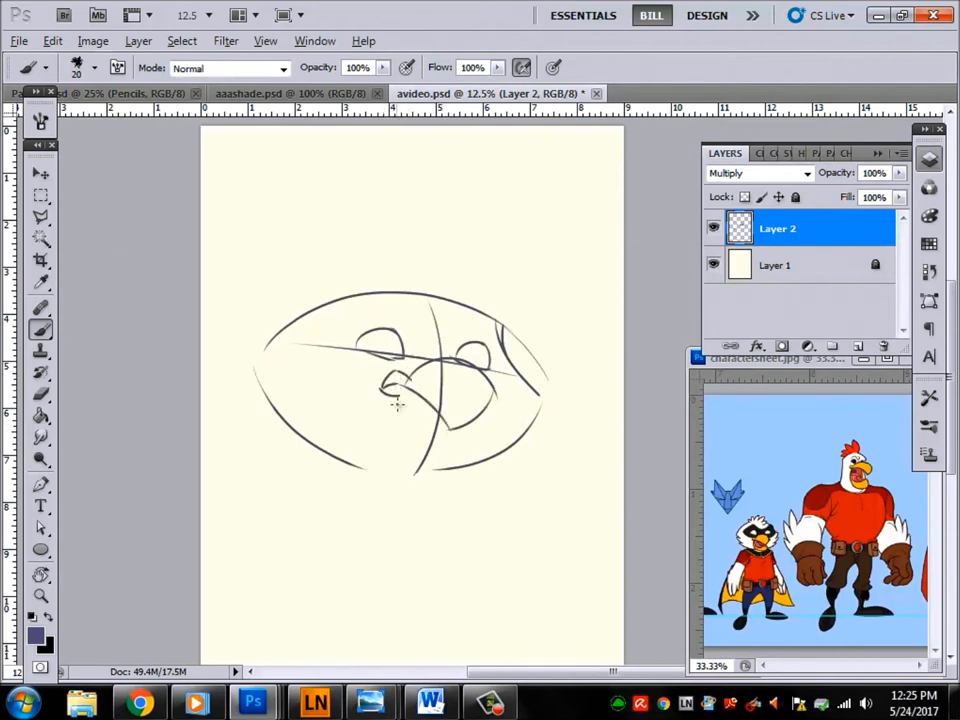
drag(398, 405, 445, 447)
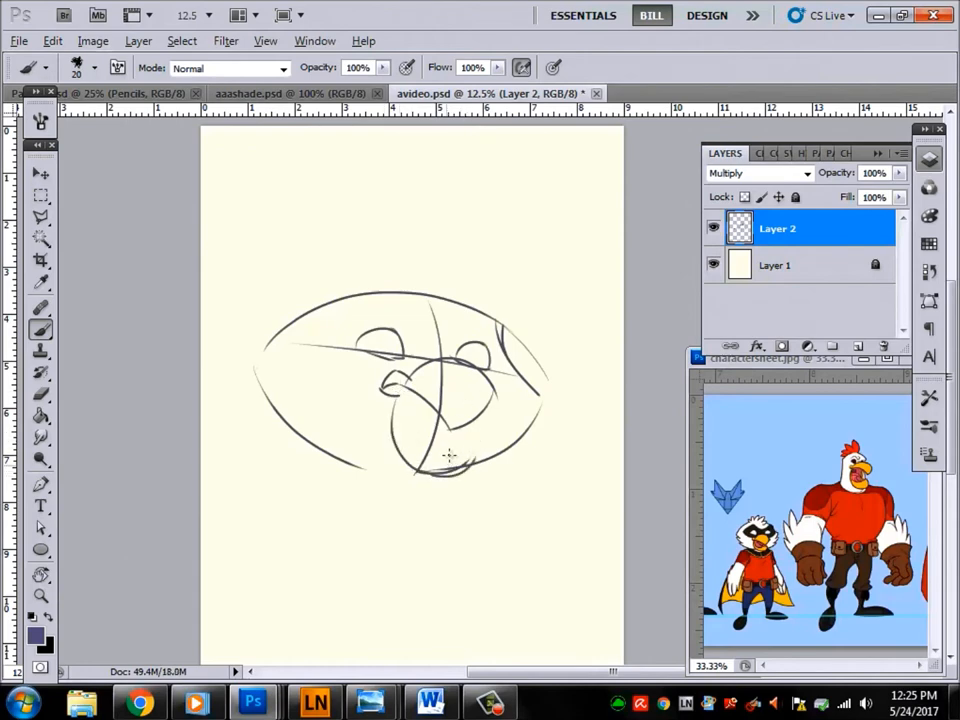
drag(400, 450, 470, 465)
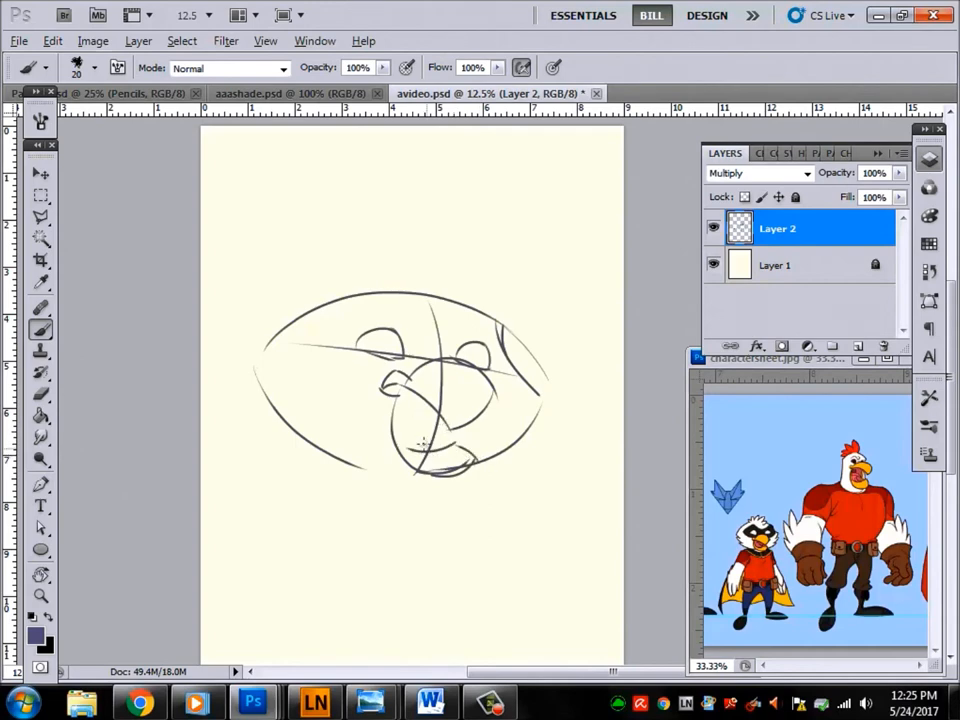
drag(395, 355, 415, 450)
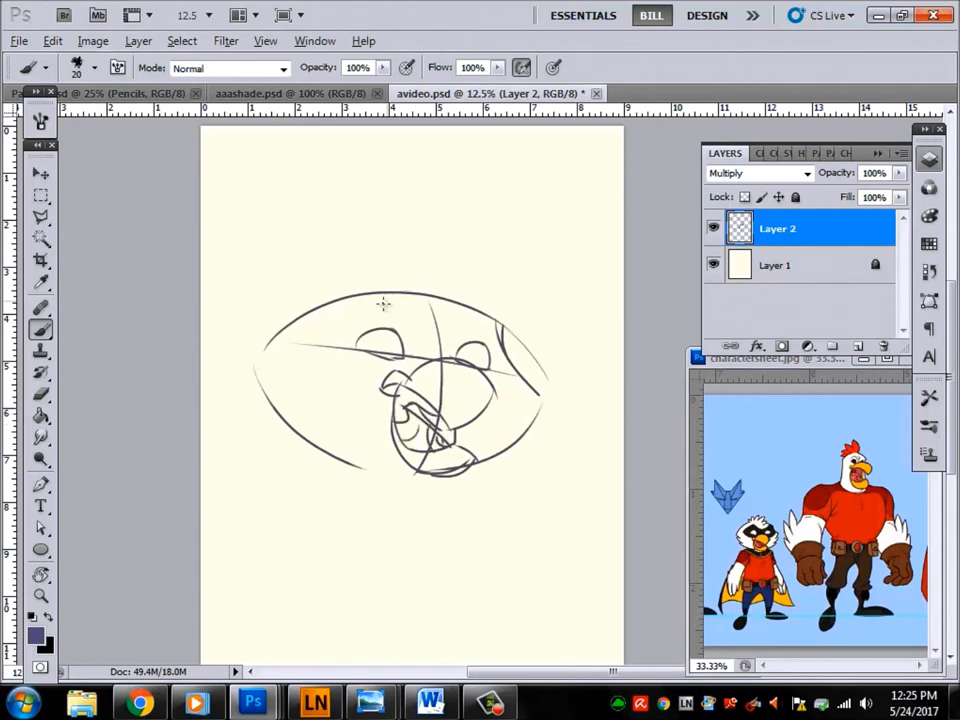
mouse_move(405, 323)
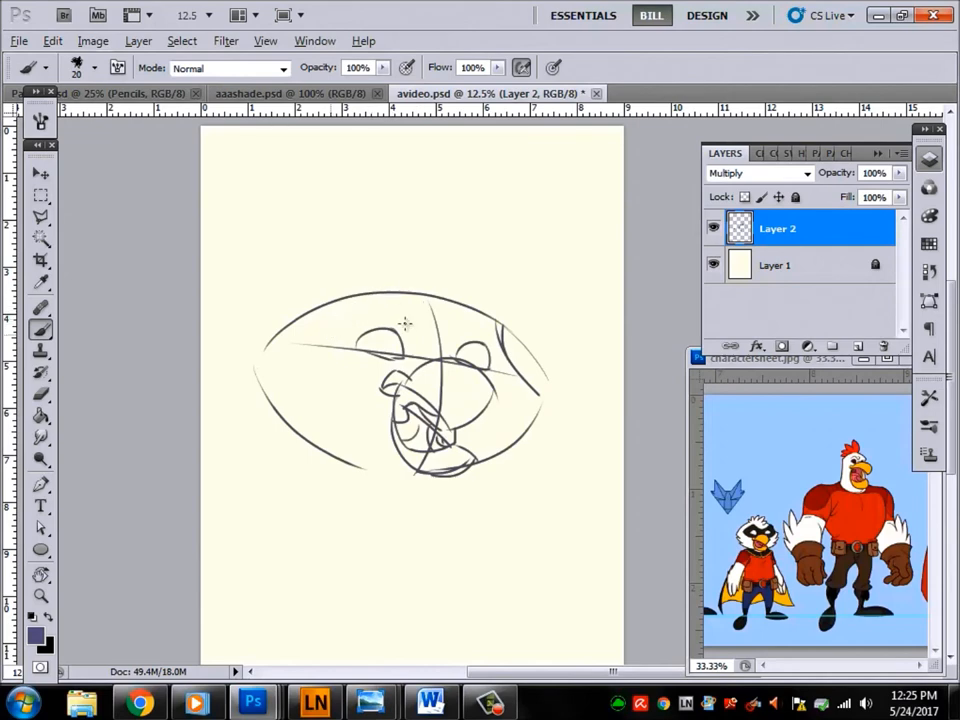
Draw curved mask edges above the eyes, a left brow line, and the first feather on top.
drag(335, 330, 455, 310)
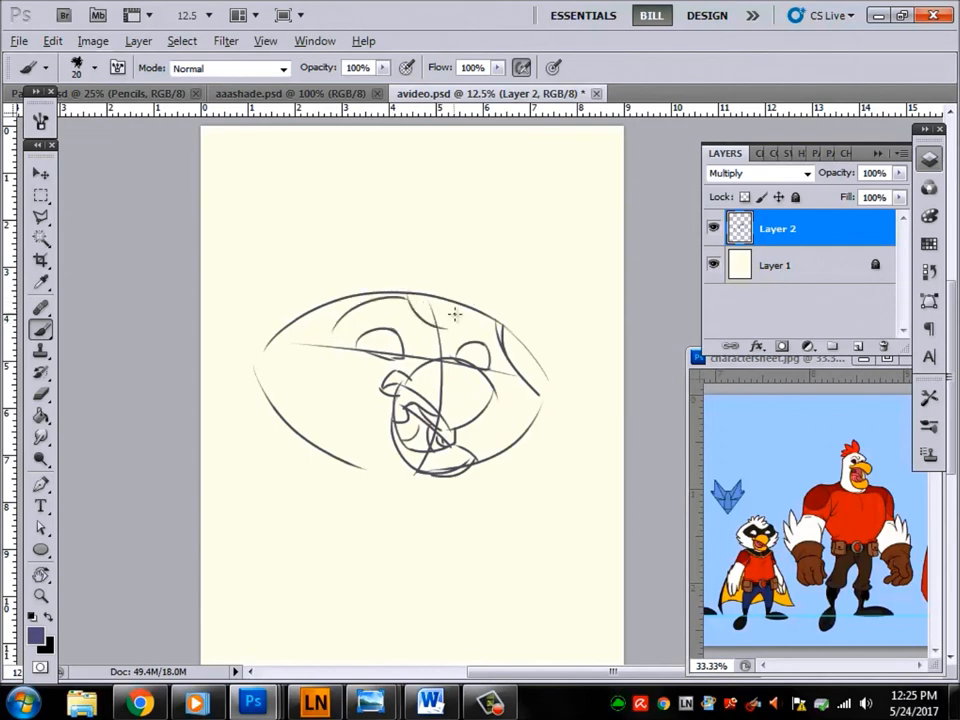
drag(455, 315, 470, 378)
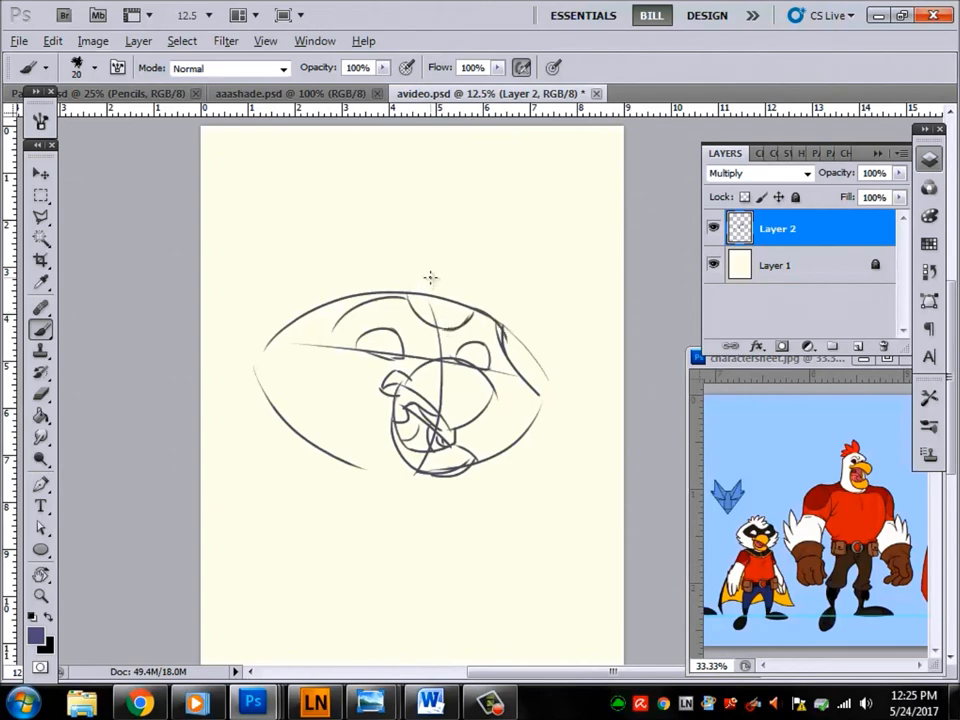
mouse_move(327, 340)
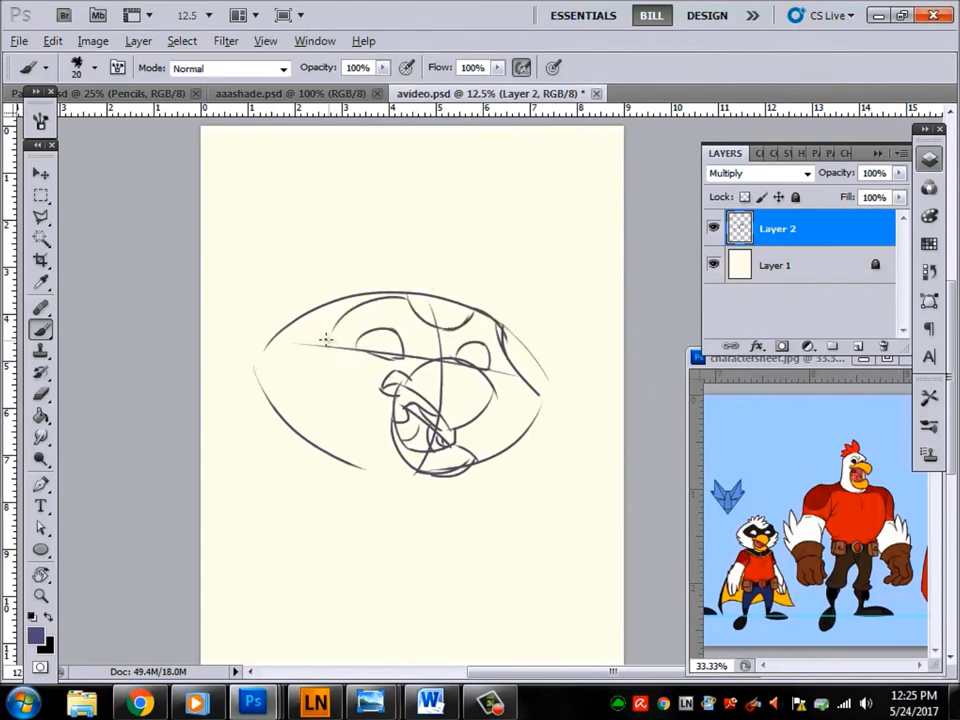
drag(300, 345, 410, 375)
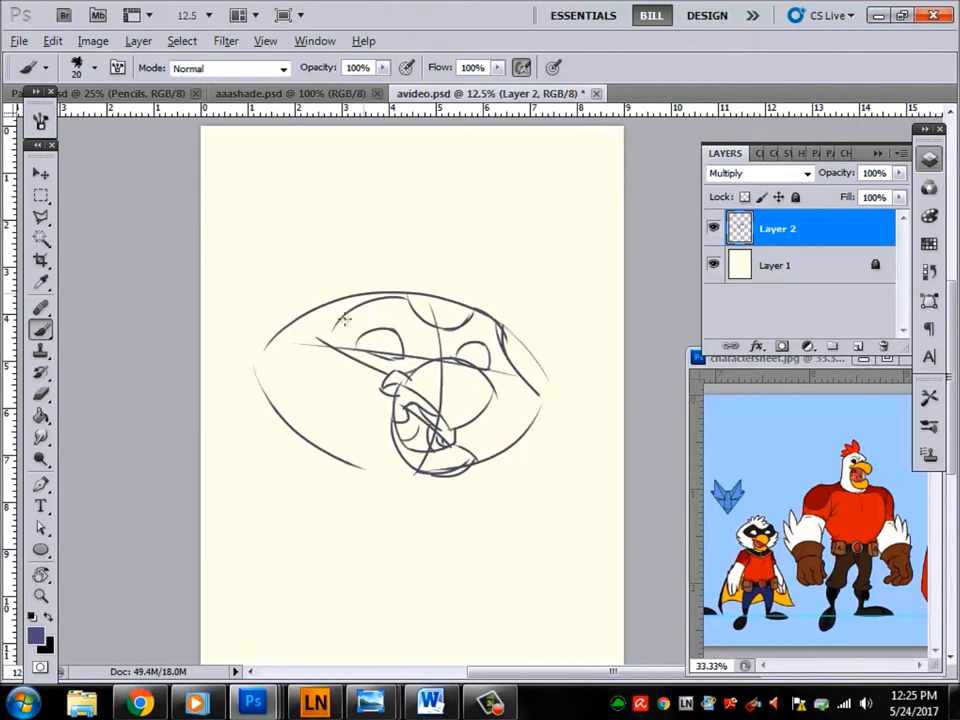
drag(345, 325, 393, 278)
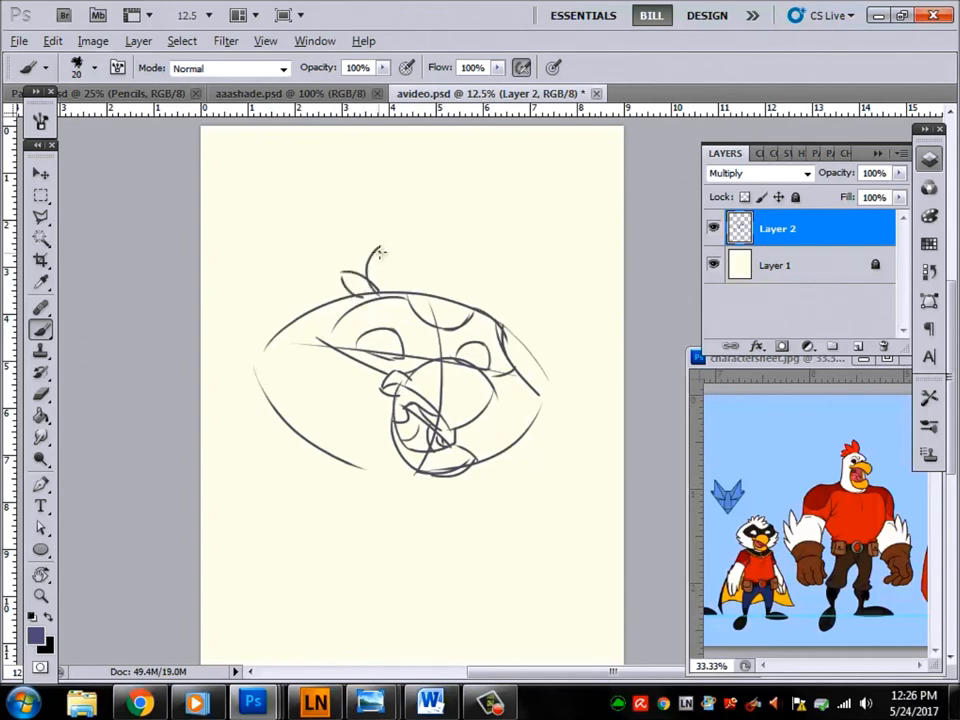
Add a crest of feather plumes, refine the face lines, and mark the right eye's pupil.
drag(378, 278, 428, 232)
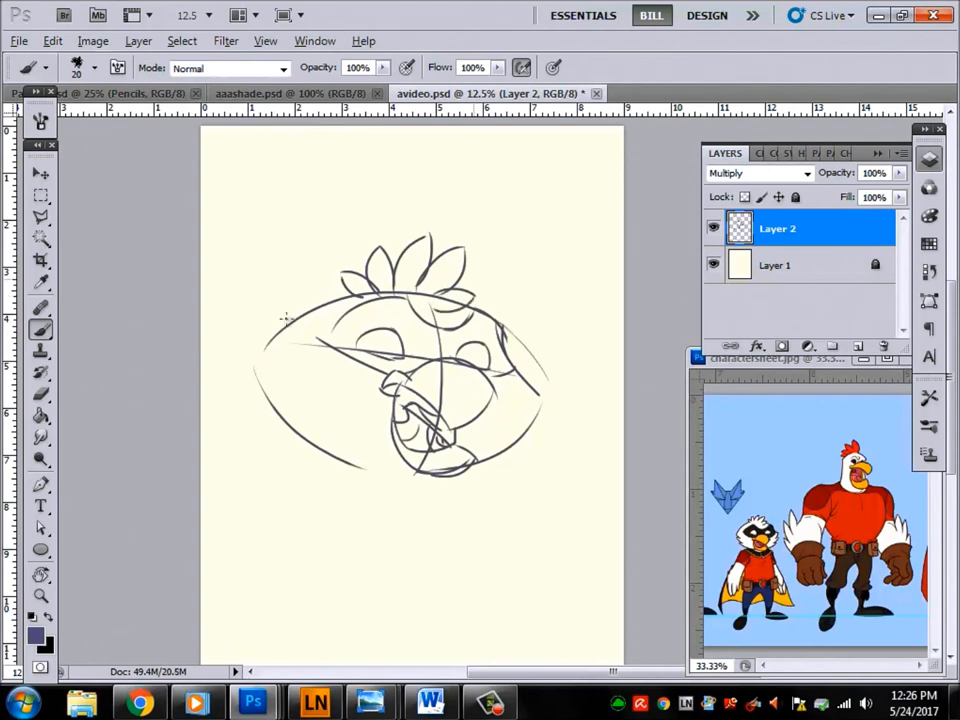
mouse_move(323, 260)
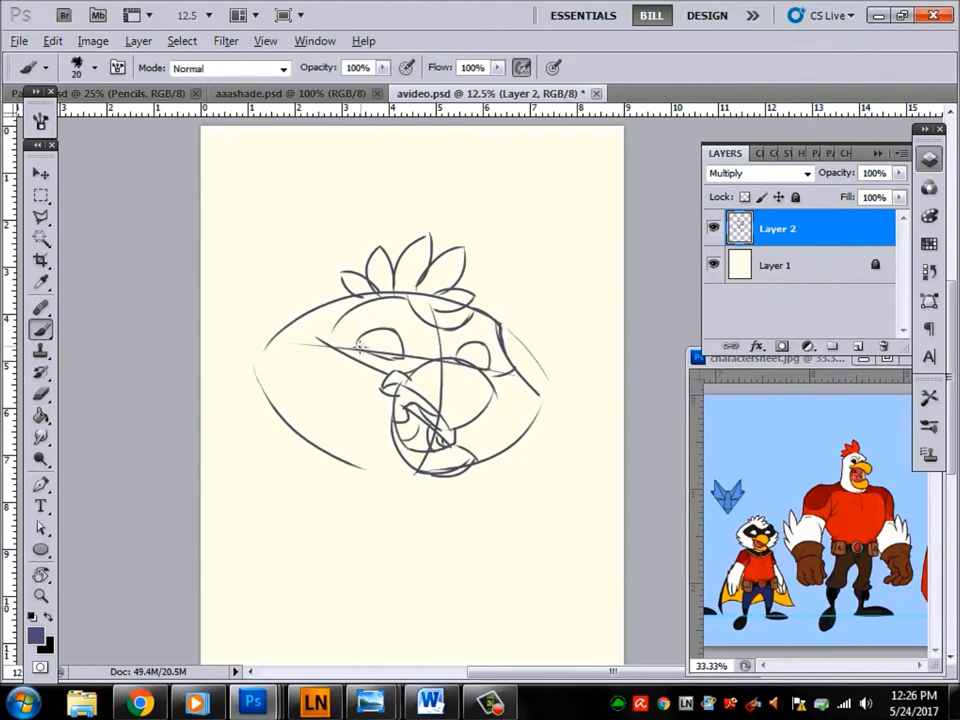
drag(345, 348, 465, 362)
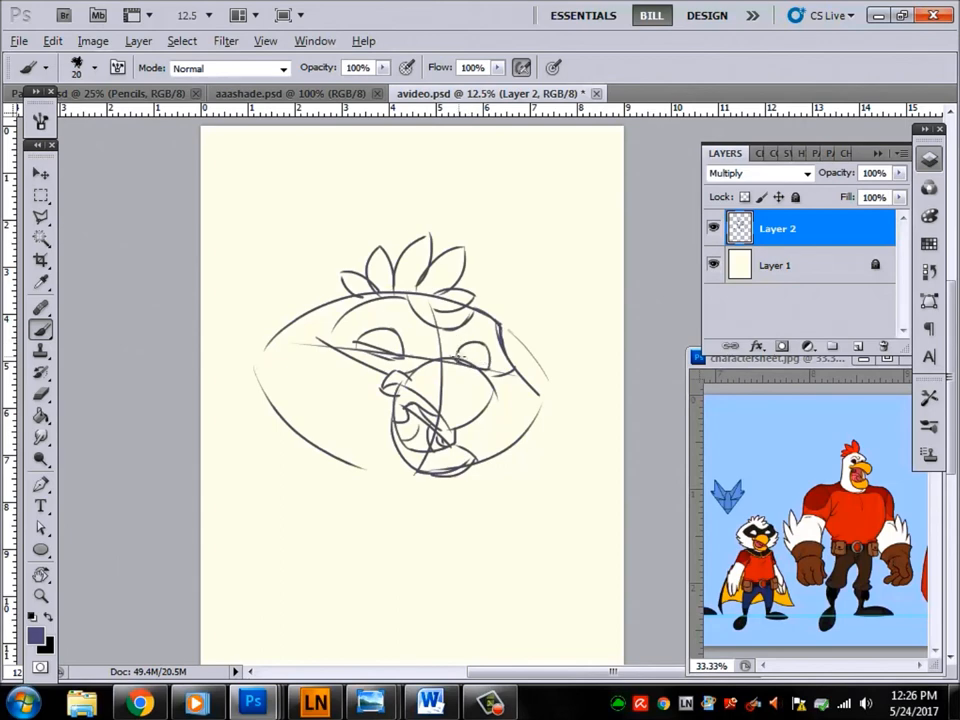
click(475, 355)
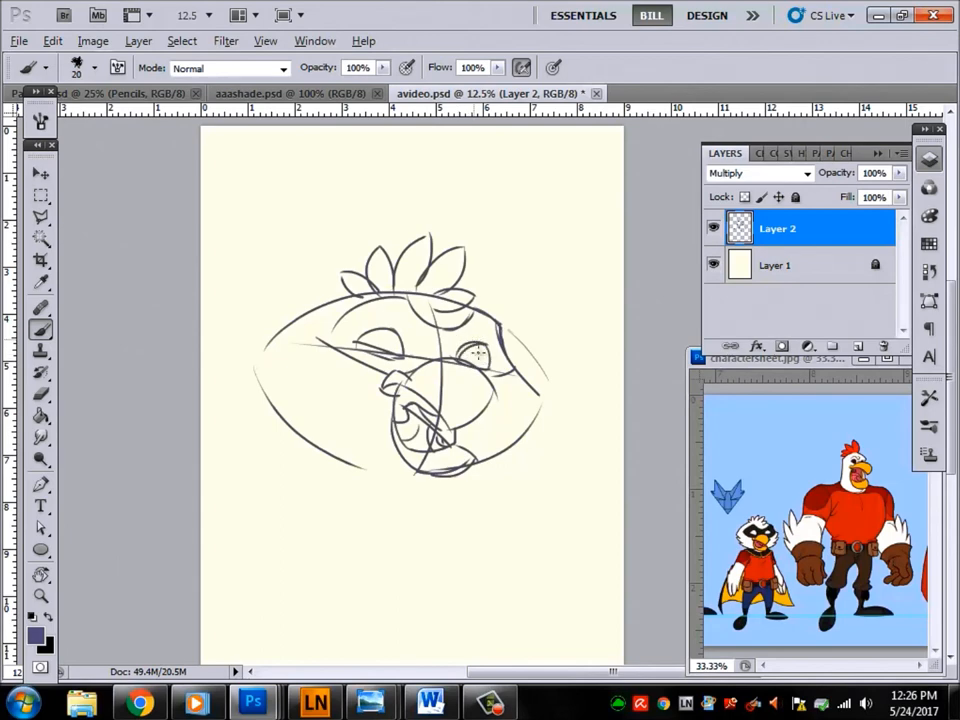
click(480, 355)
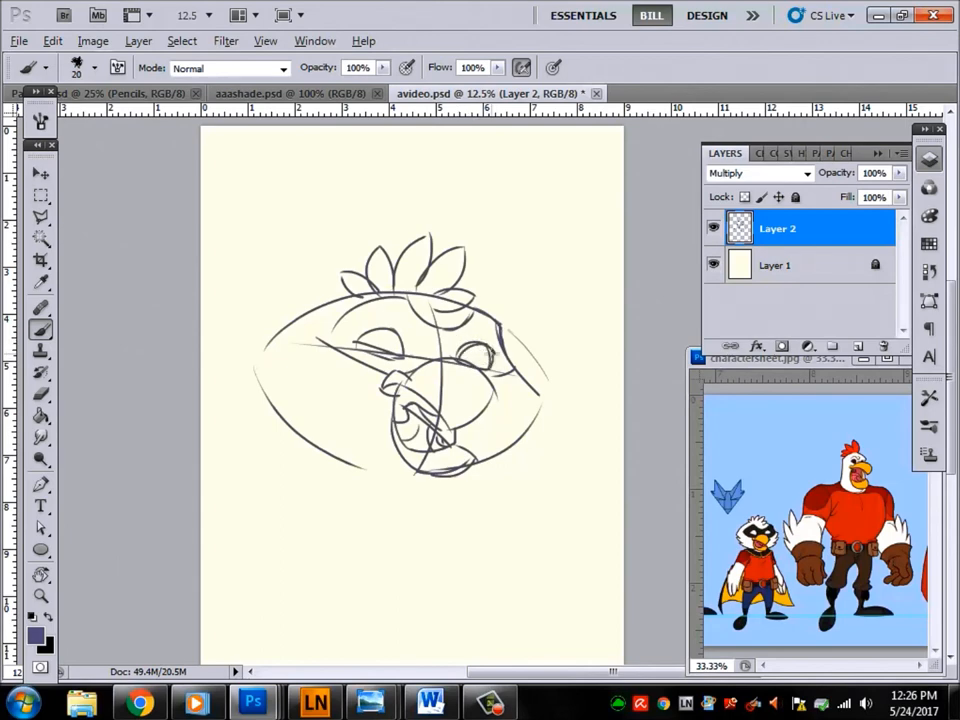
drag(360, 325, 410, 345)
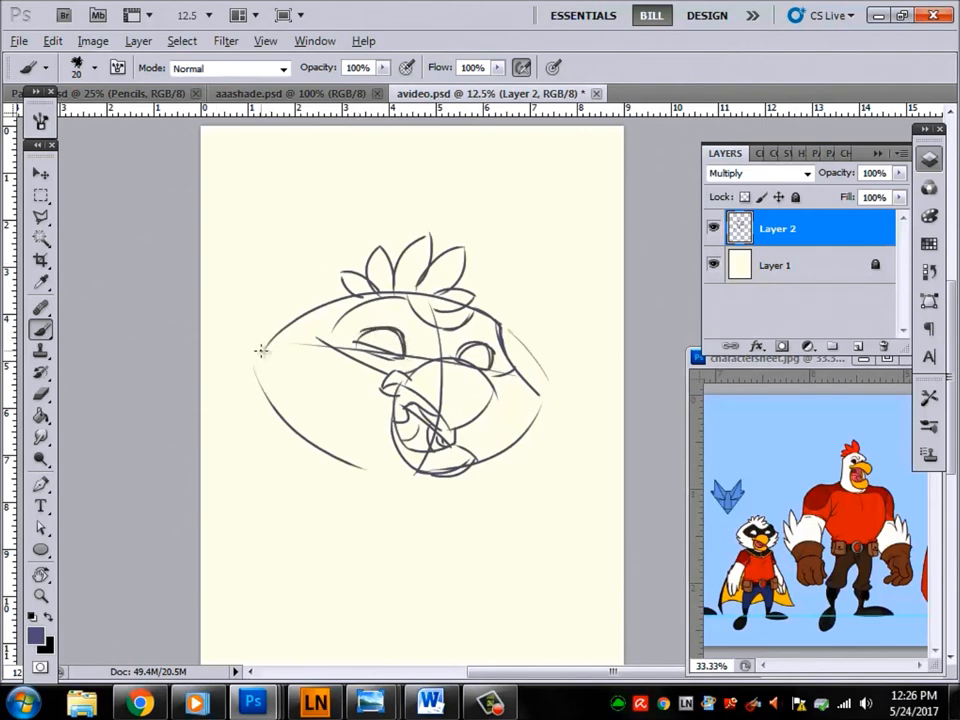
Stroke spiky zigzag feather tufts along the left cheek and lower side of the head.
drag(262, 348, 282, 395)
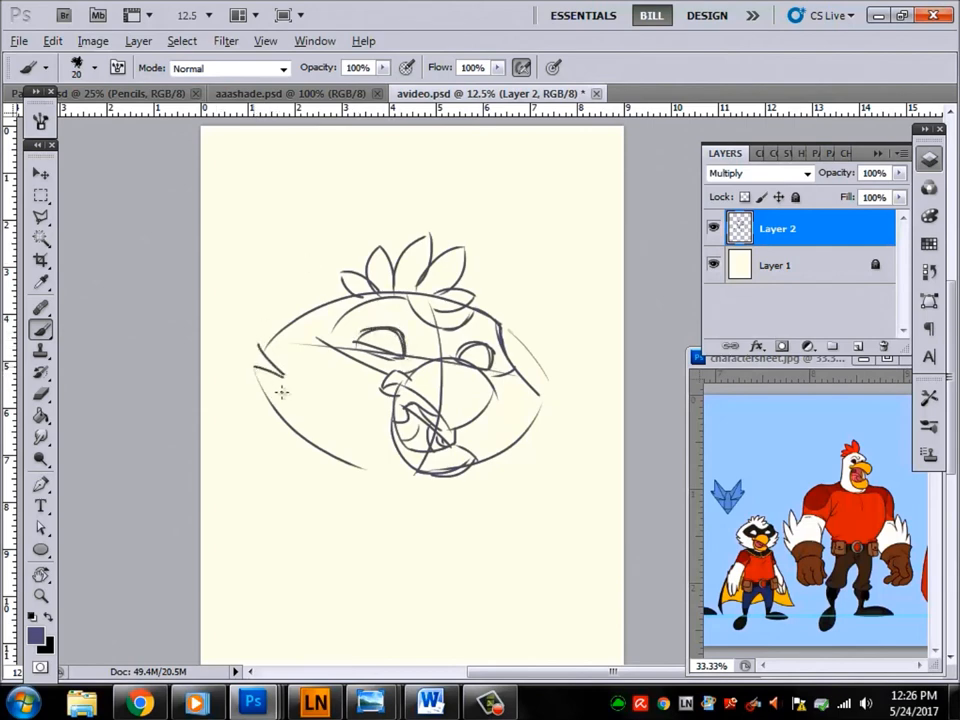
drag(255, 360, 290, 410)
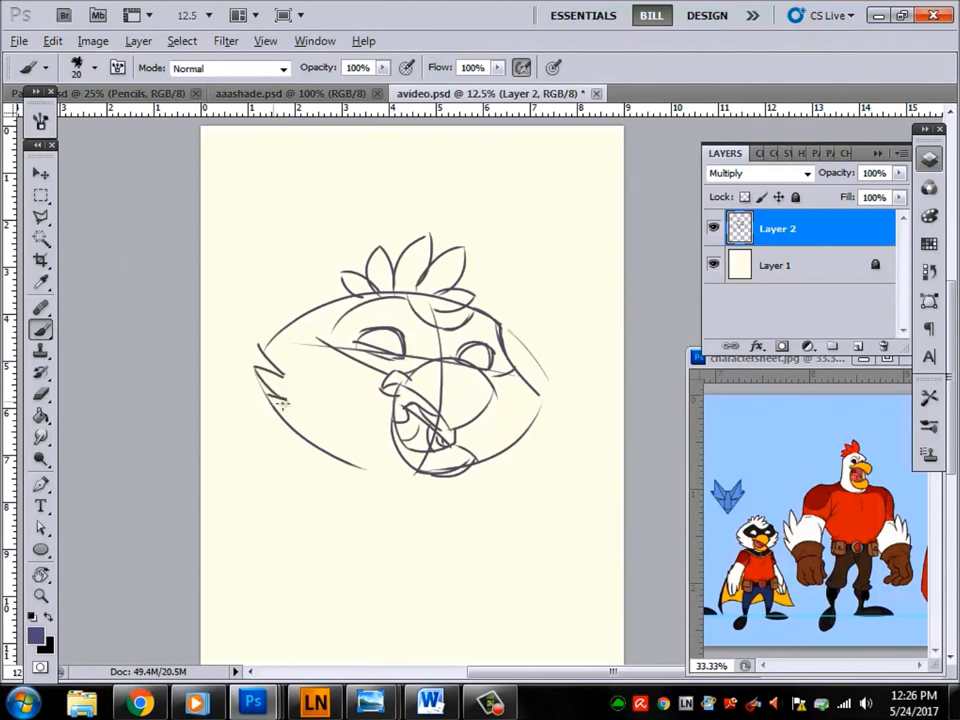
drag(285, 405, 320, 440)
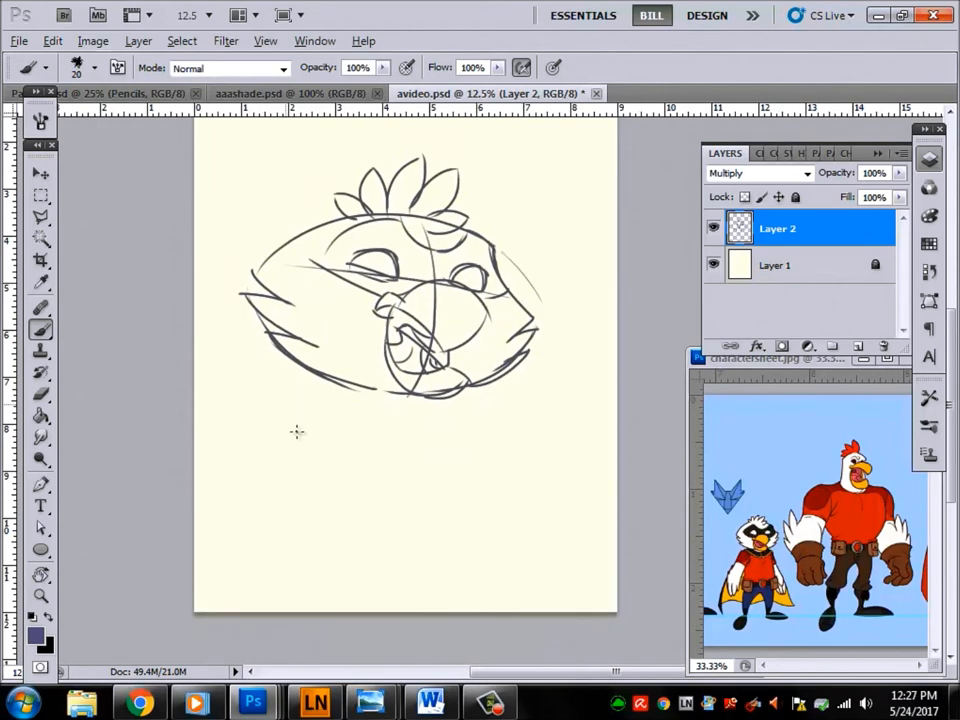
Draw the shoulder line and the left and right sides of the body below the head.
drag(295, 415, 380, 398)
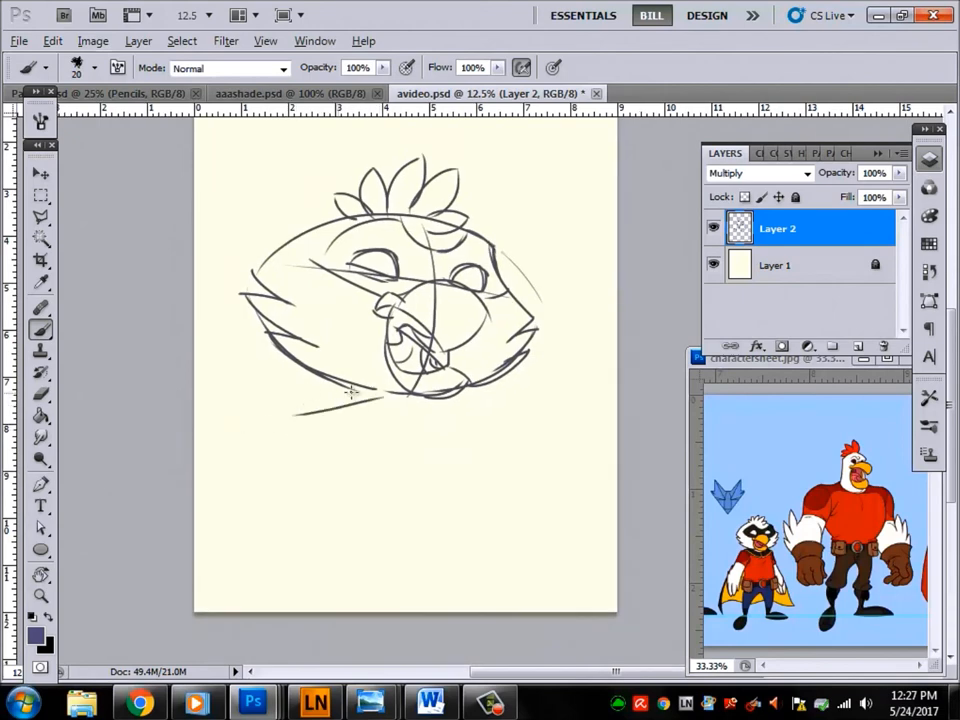
drag(370, 405, 235, 565)
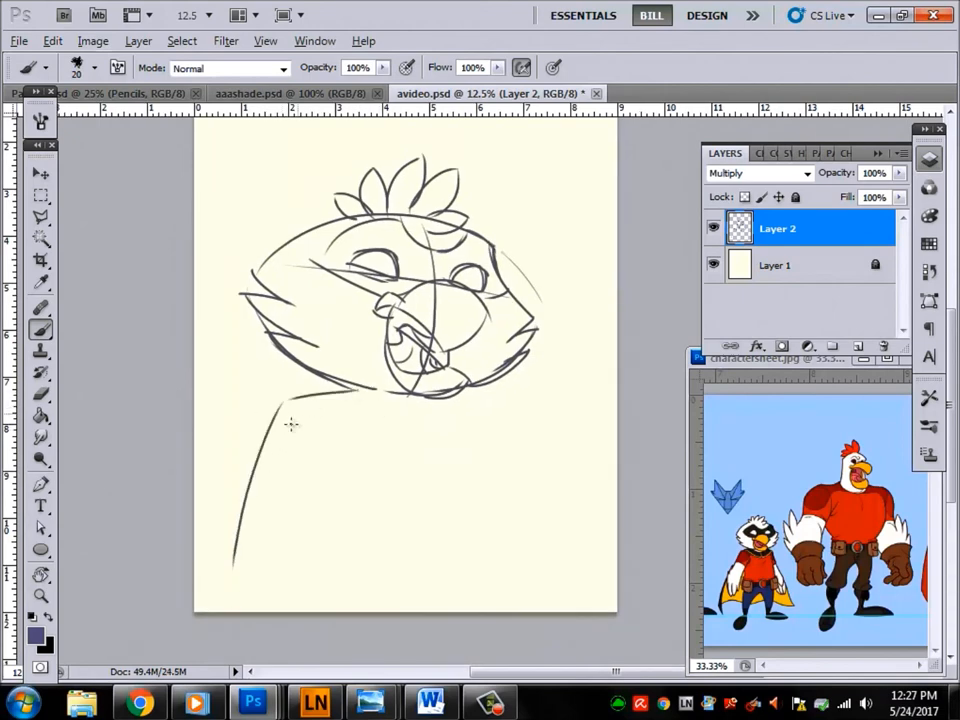
drag(295, 400, 530, 405)
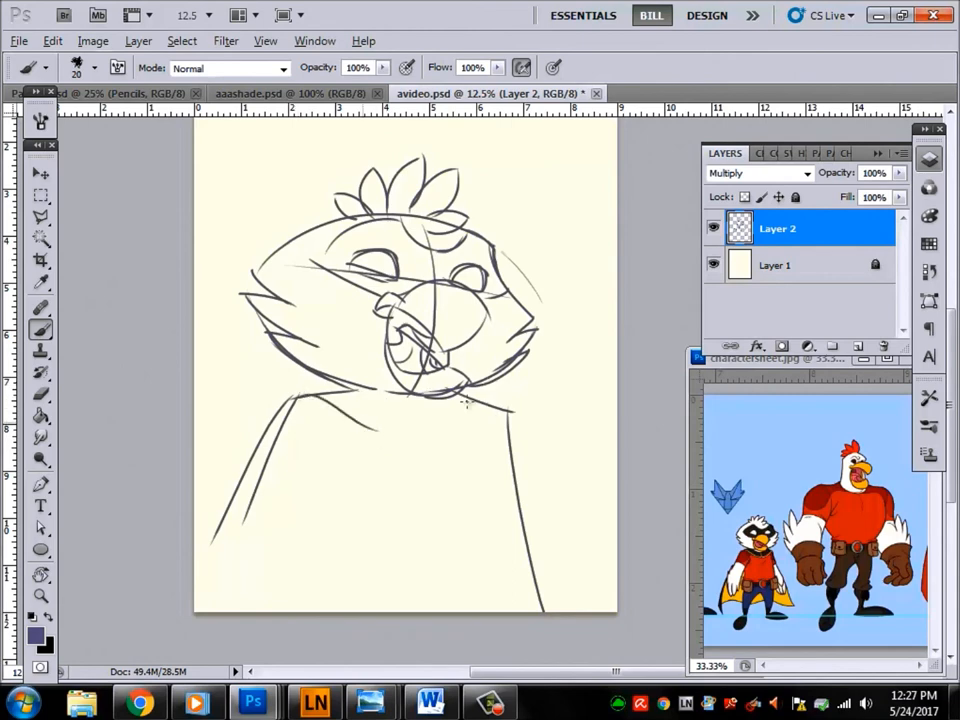
Sketch the T-shirt collar under the beak, the left sleeve, the bottom hem, and starting wing tips.
drag(385, 435, 475, 435)
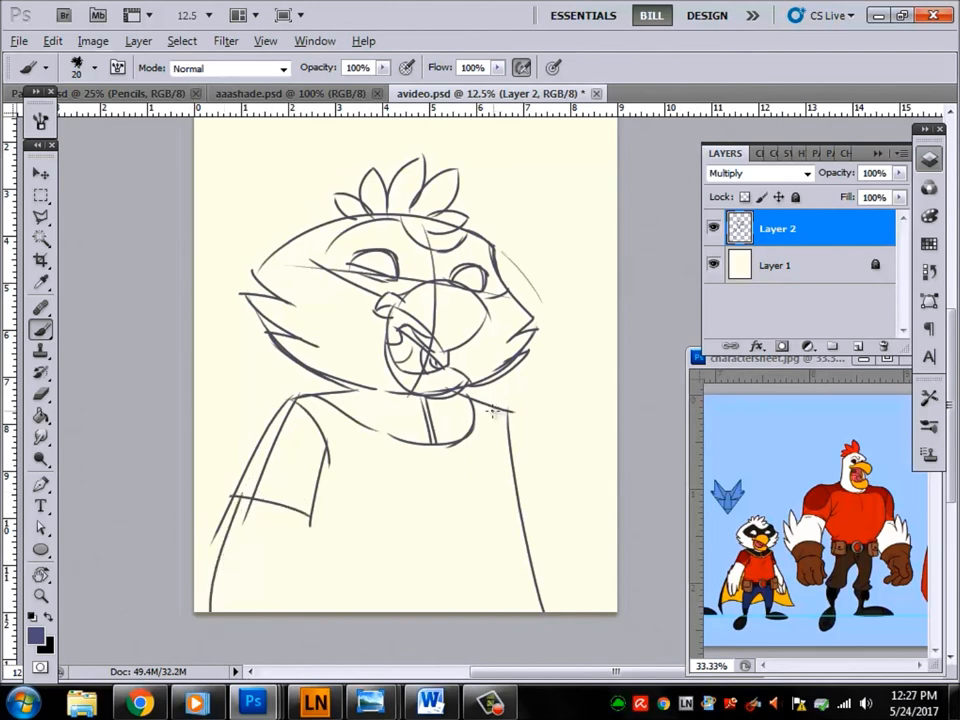
drag(495, 412, 485, 605)
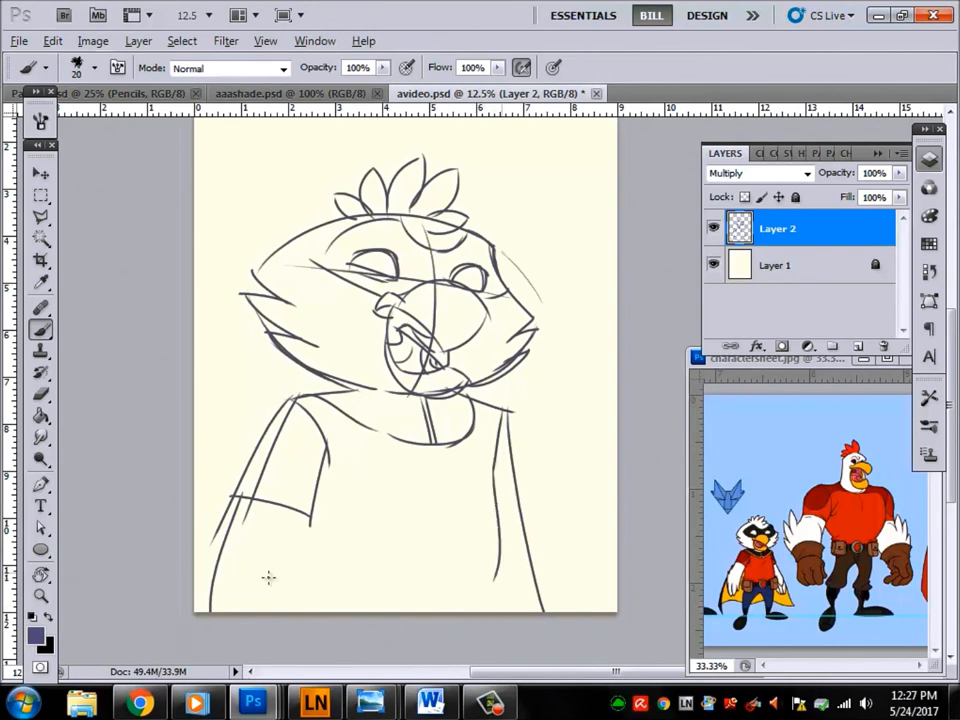
drag(295, 520, 480, 595)
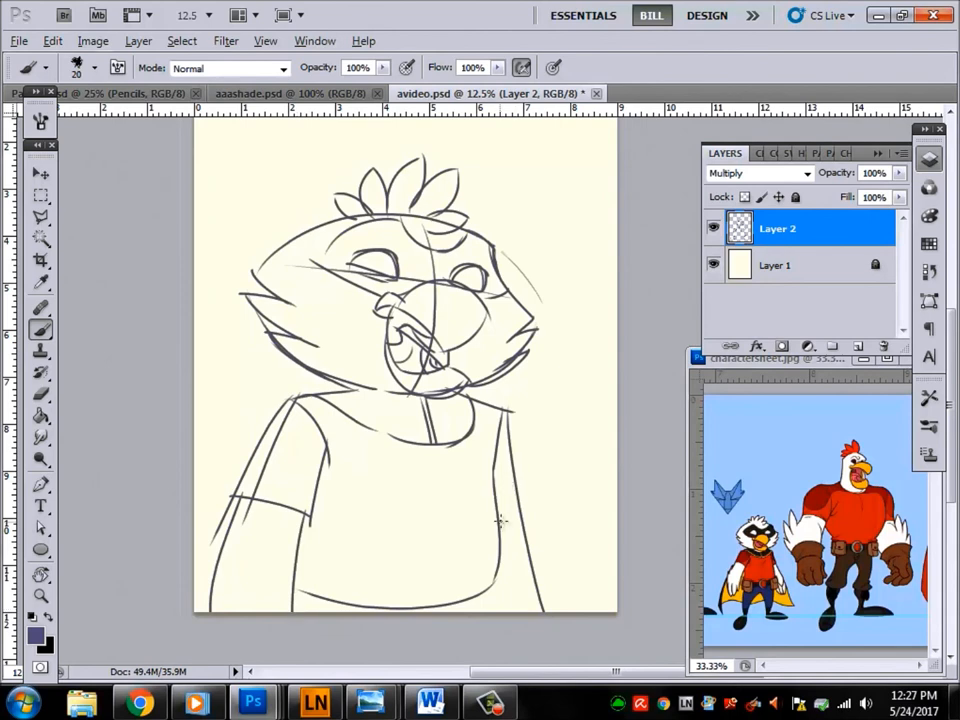
drag(500, 520, 535, 600)
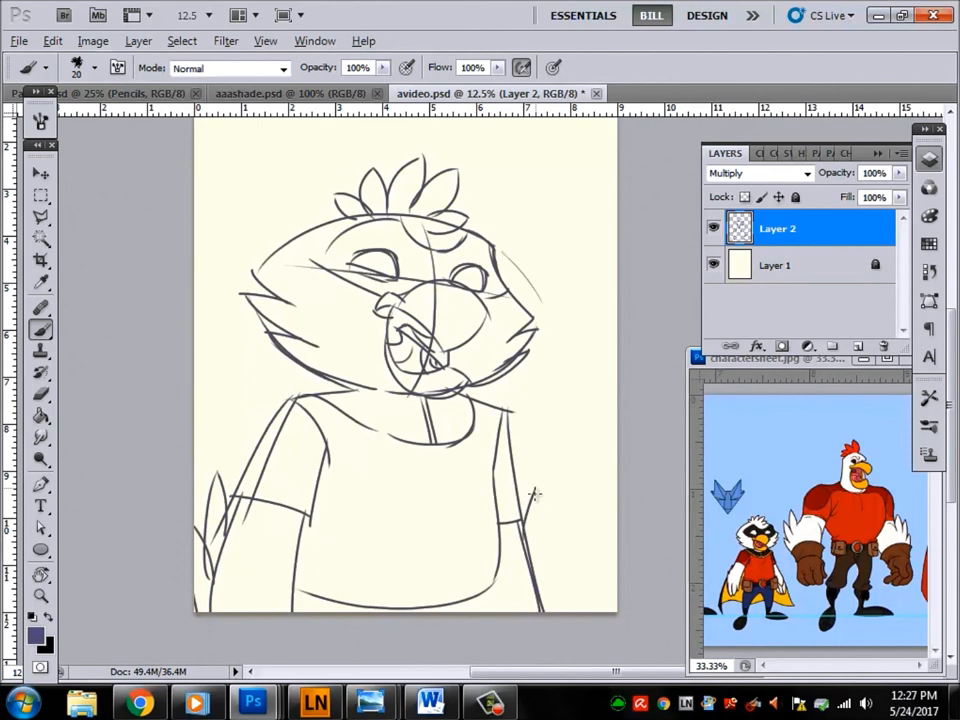
Add a feathered wing tip on the right side and fold lines on the T-shirt hem.
drag(532, 490, 533, 590)
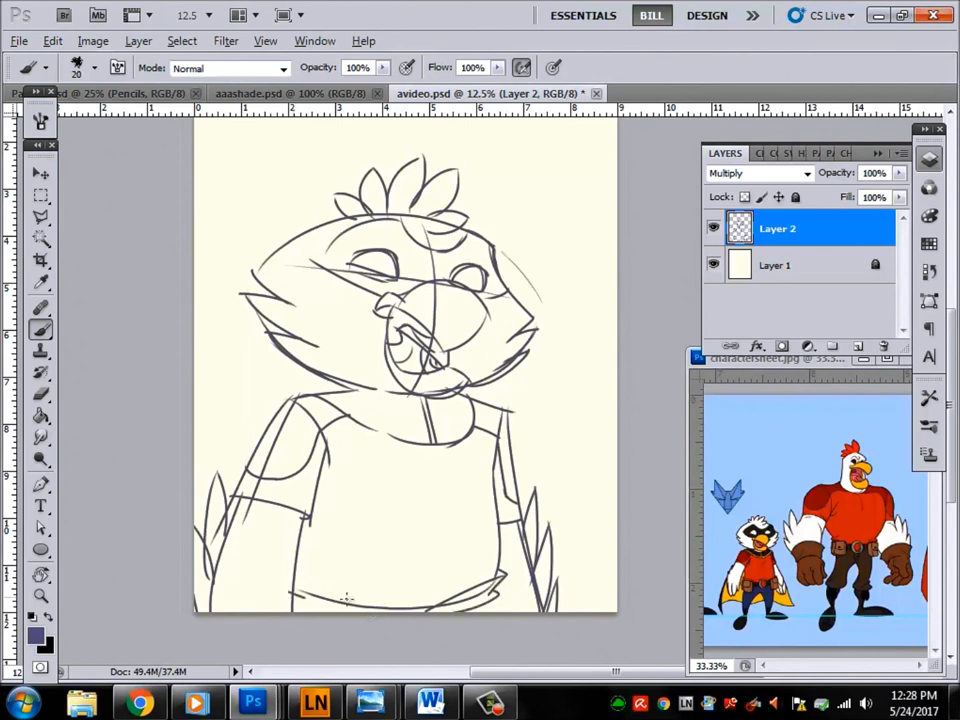
drag(290, 572, 360, 605)
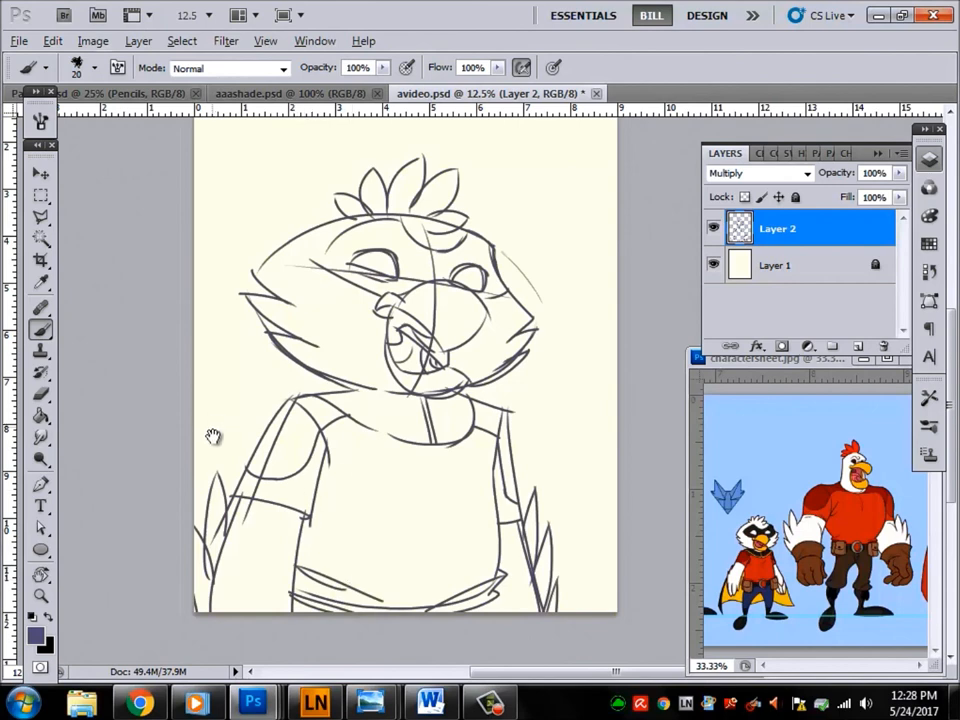
drag(213, 436, 260, 408)
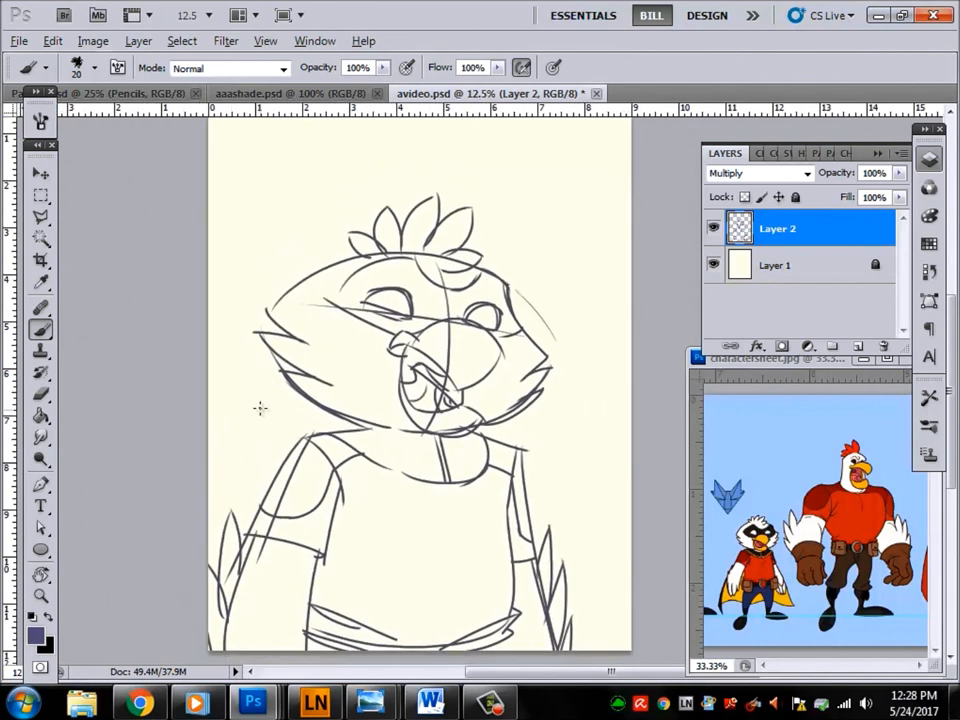